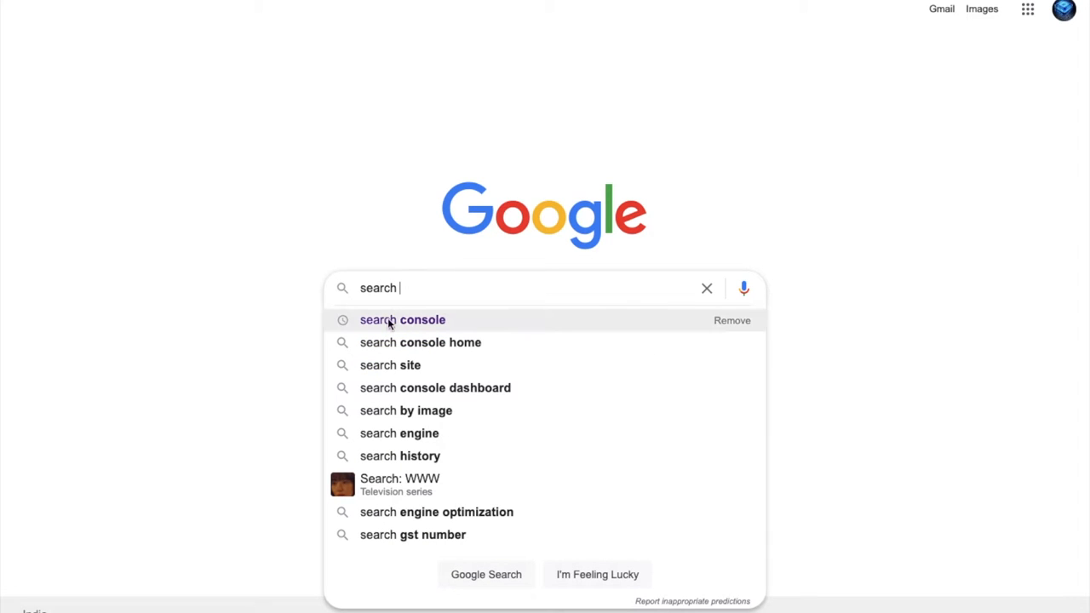
- Search Google for 'search console'
left_click(402, 319)
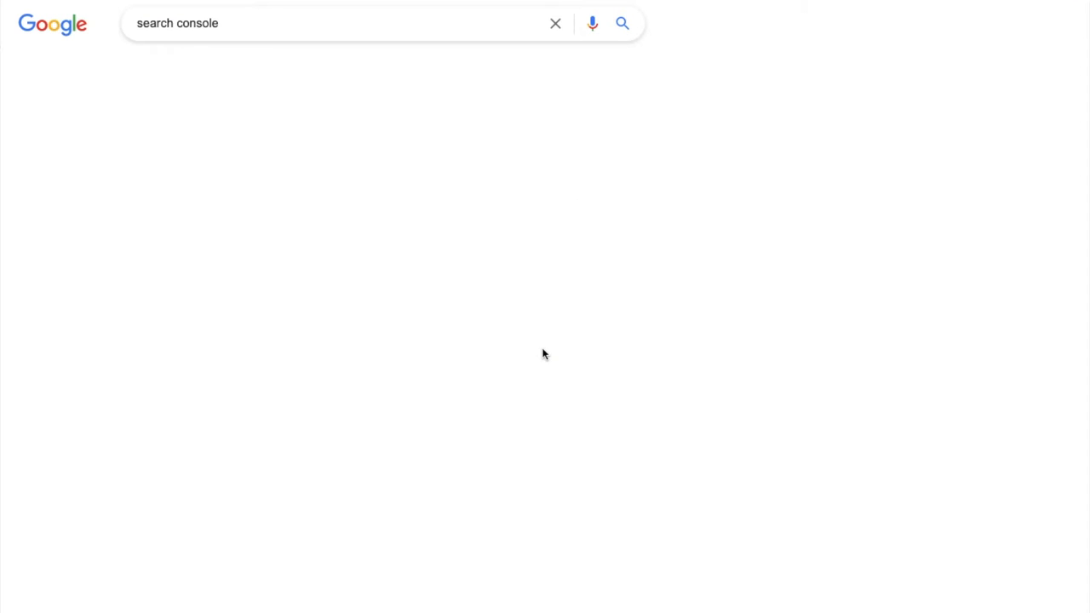
left_click(622, 23)
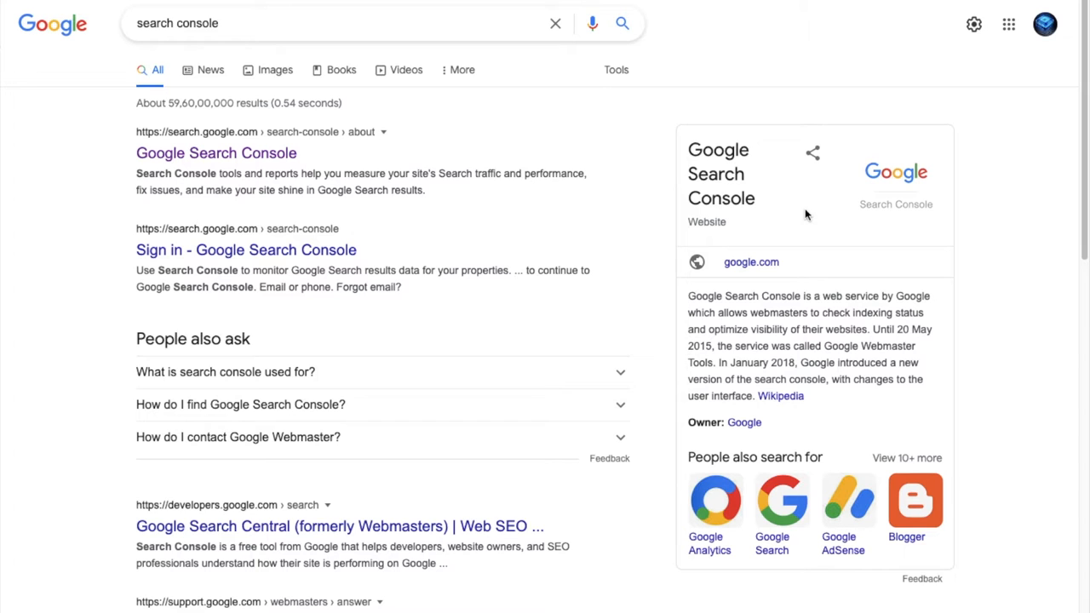
- Open the Google Search Console result and enter the dashboard via Start now
left_click(216, 152)
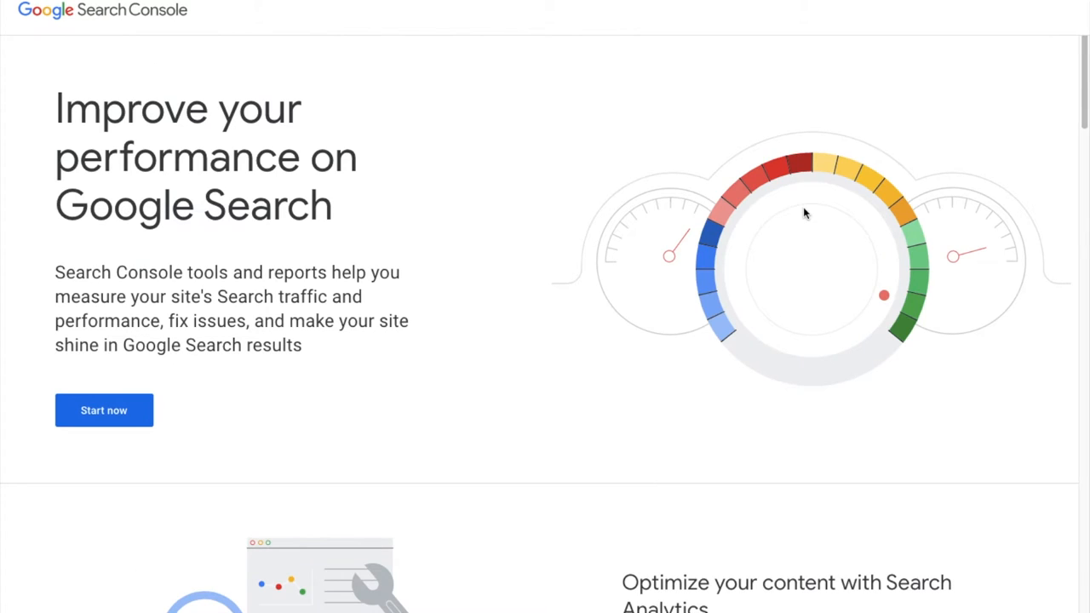
mouse_move(104, 411)
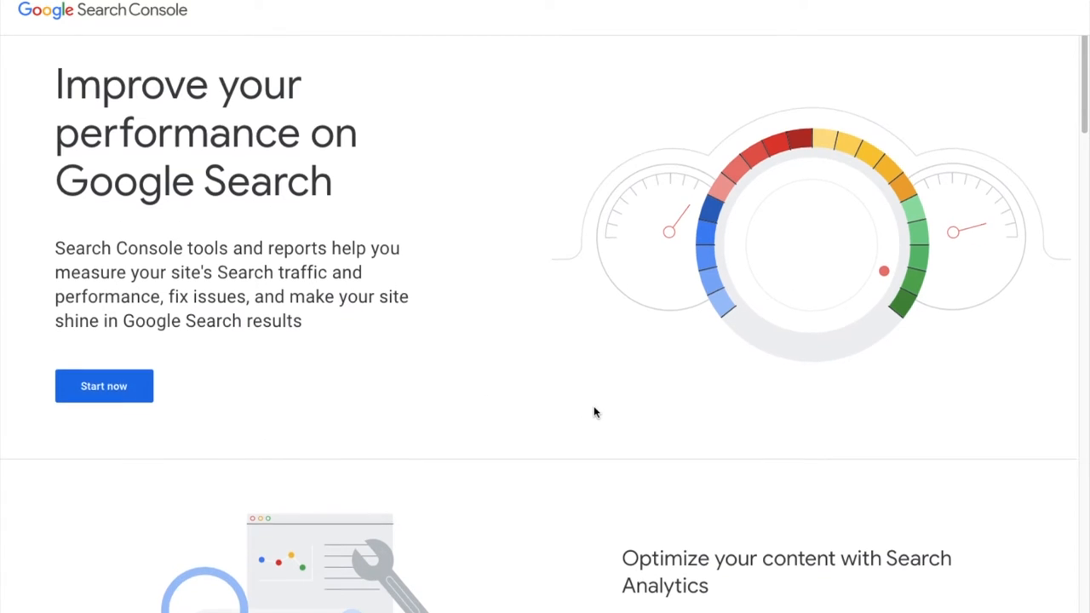
scroll("down", 3)
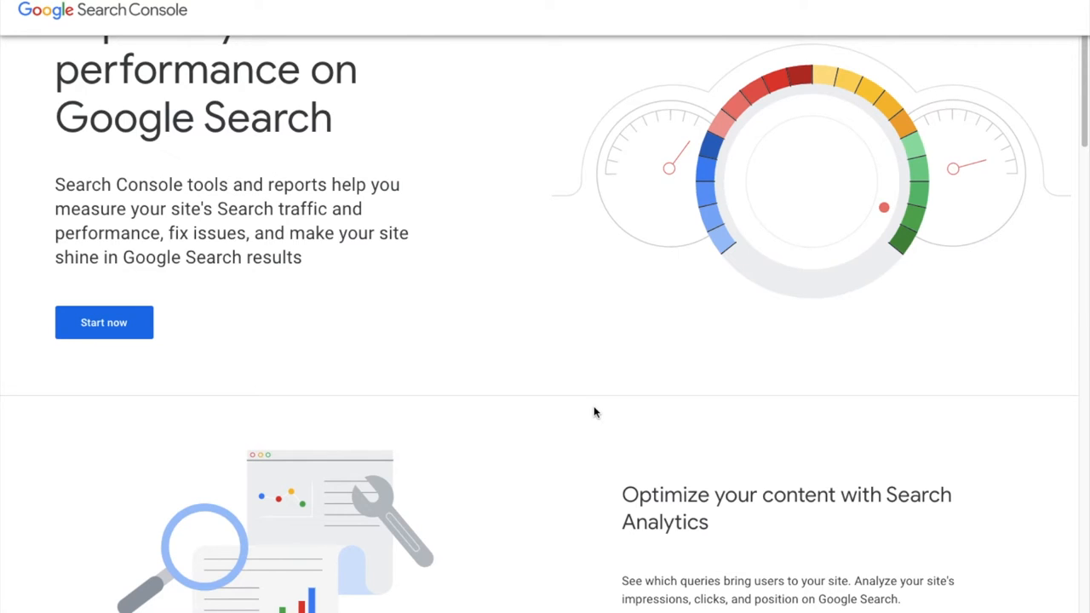
left_click(104, 322)
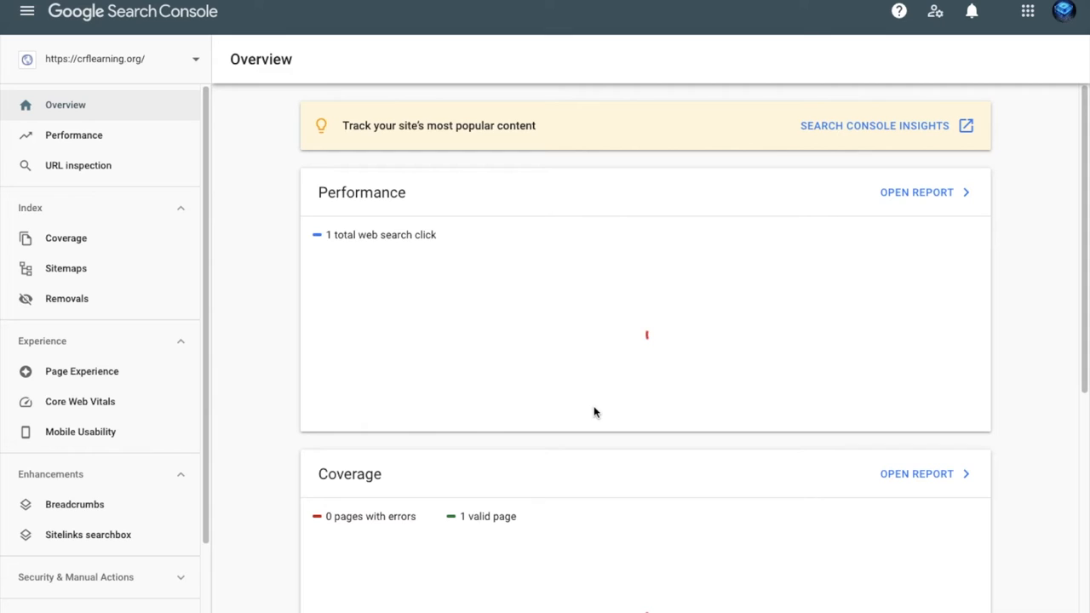
left_click(77, 165)
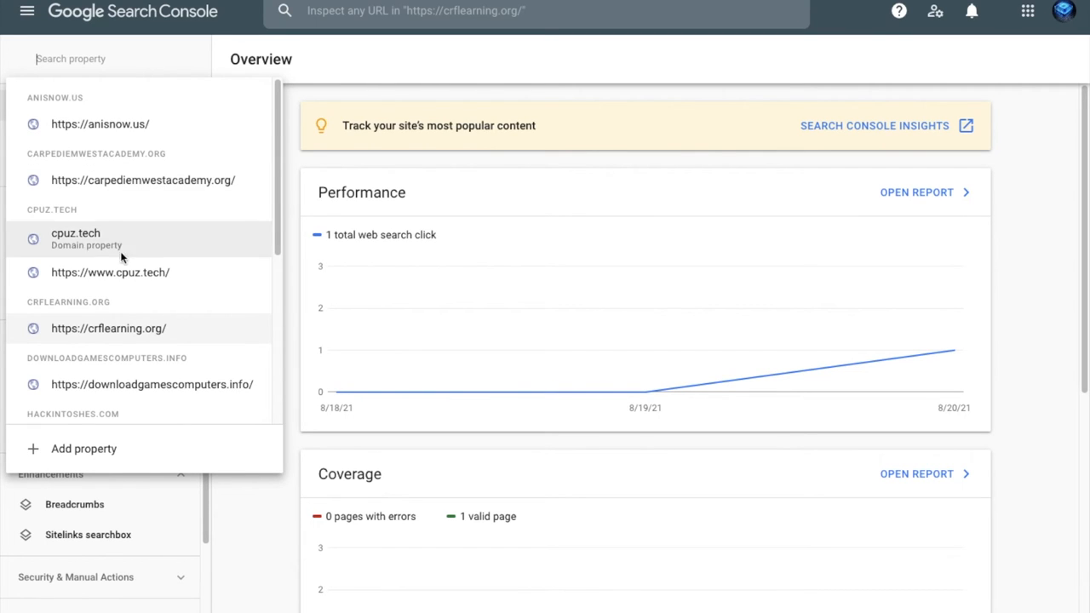
left_click(108, 328)
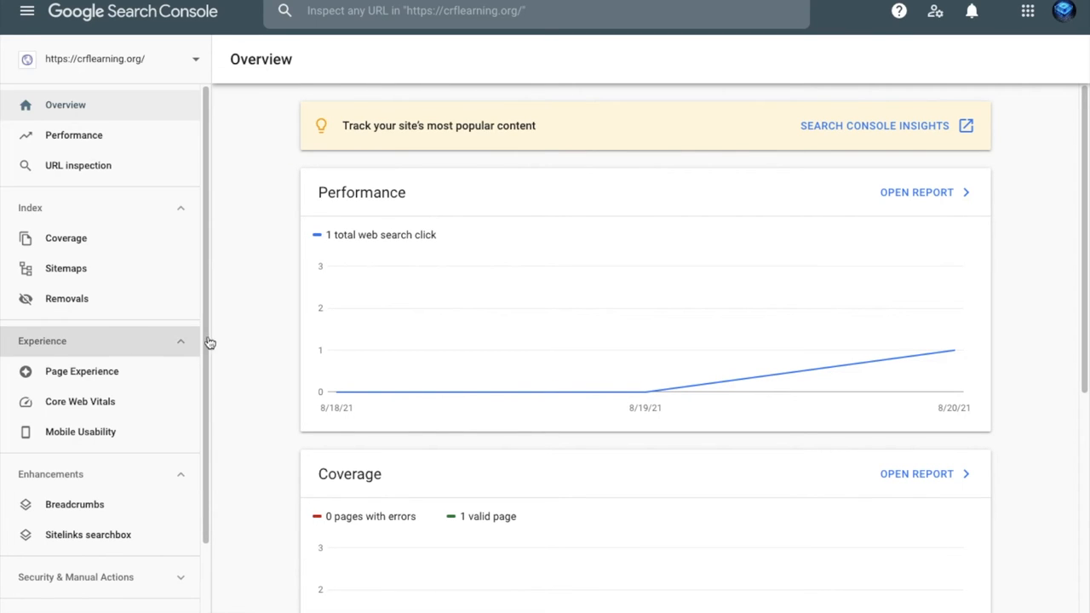
scroll("down", 3)
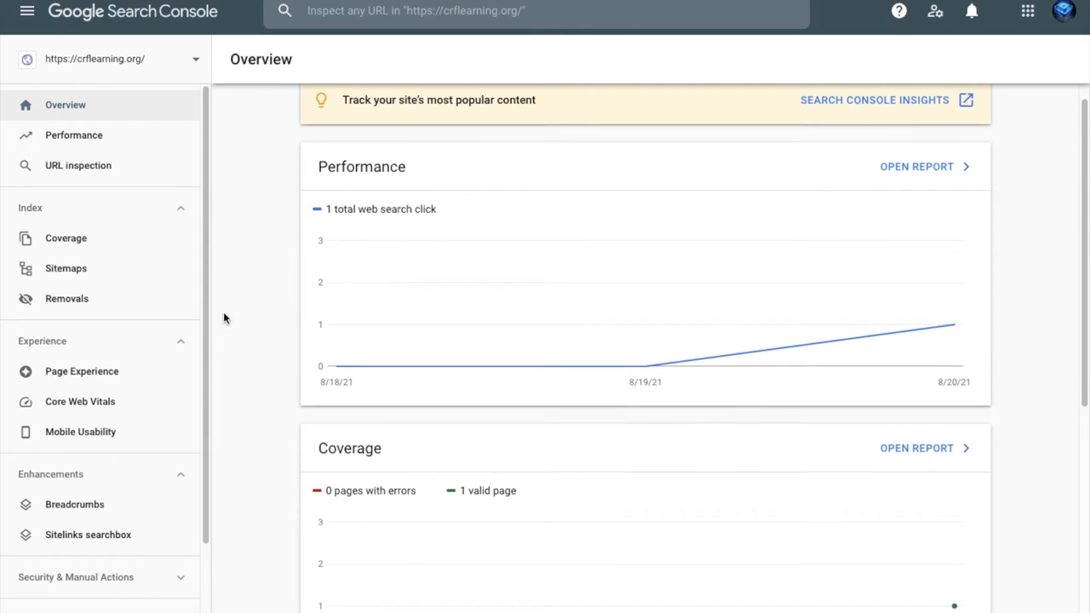
scroll("down", 3)
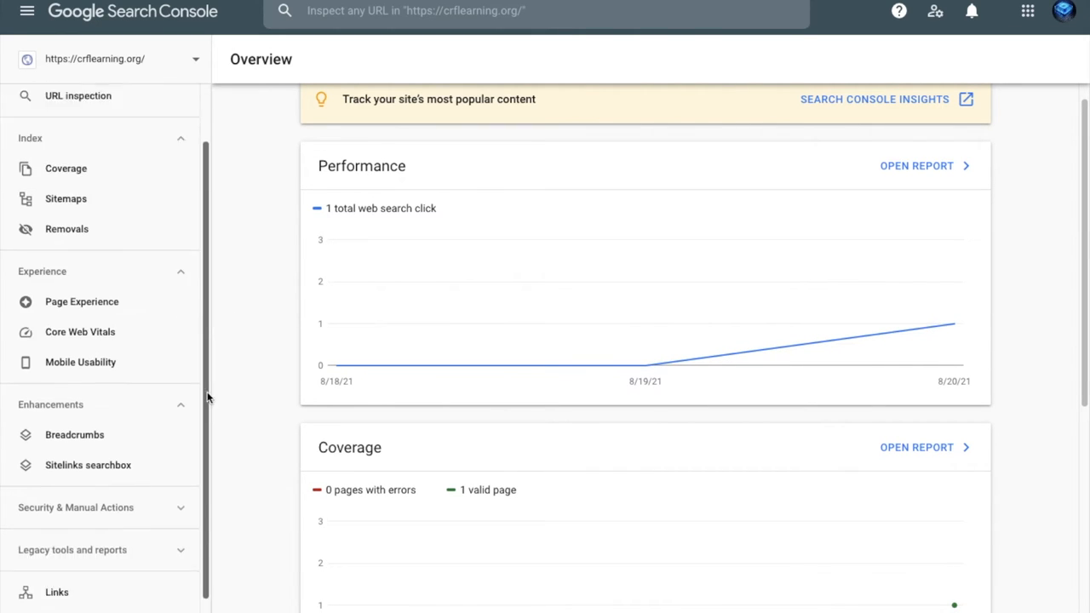
scroll("down", 3)
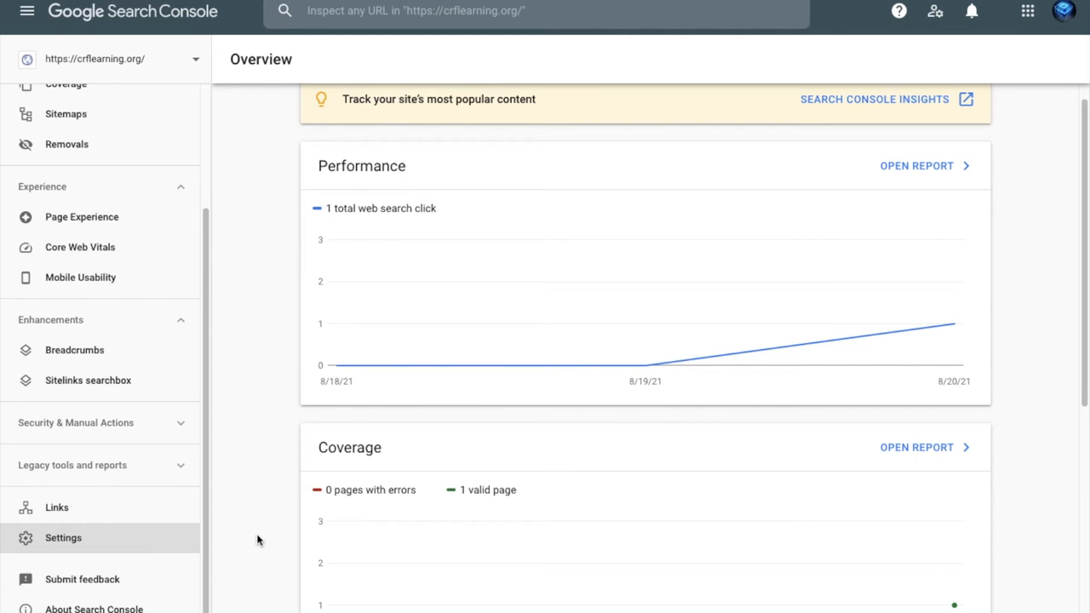
- Open Settings for the crflearning.org property from the left sidebar
left_click(63, 538)
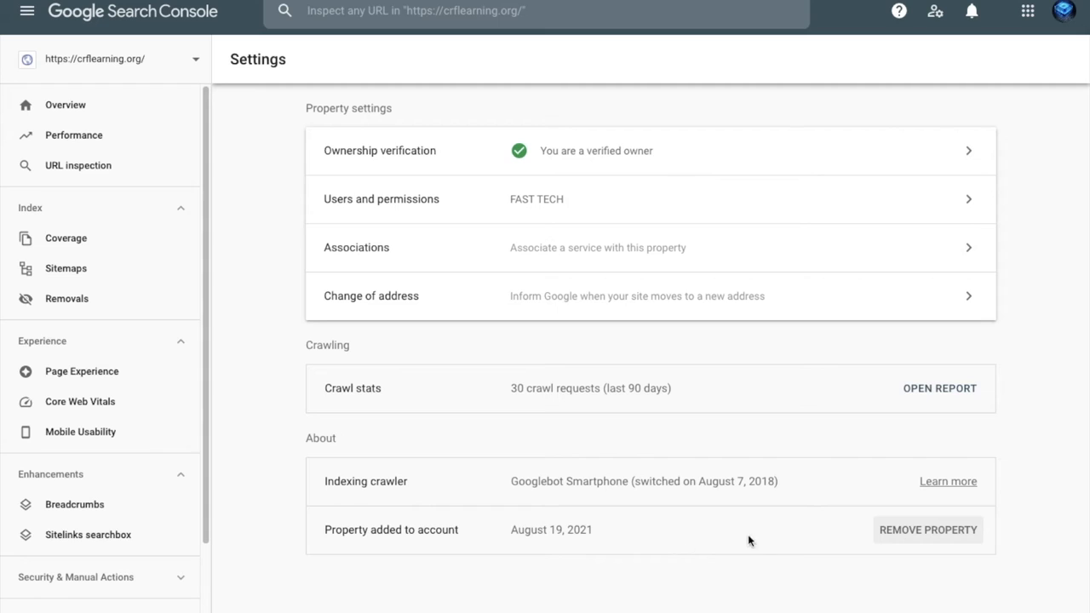
mouse_move(877, 522)
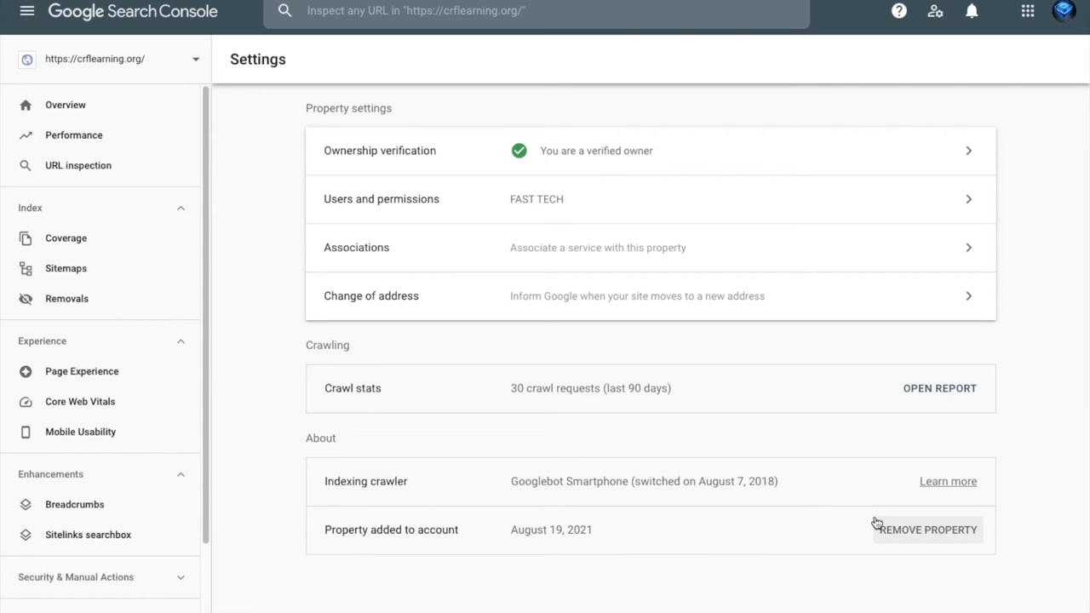
mouse_move(870, 522)
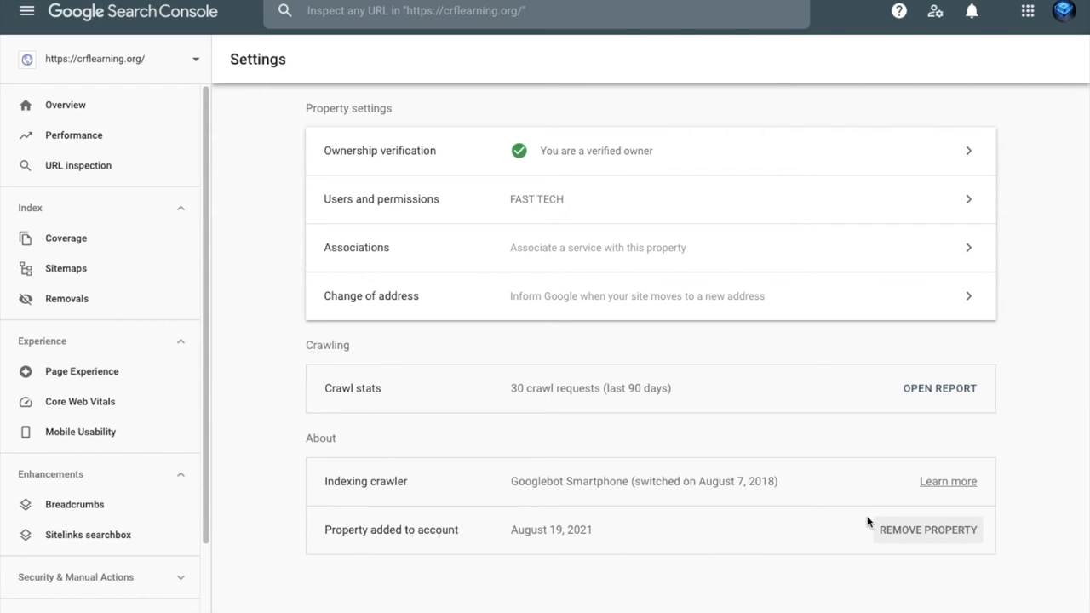
mouse_move(955, 556)
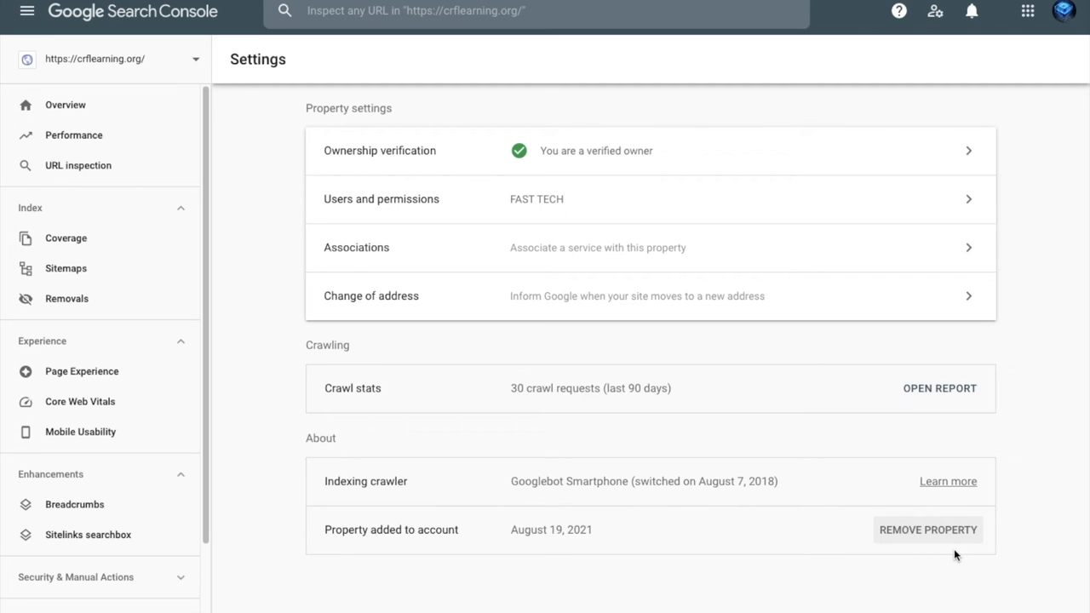
mouse_move(943, 546)
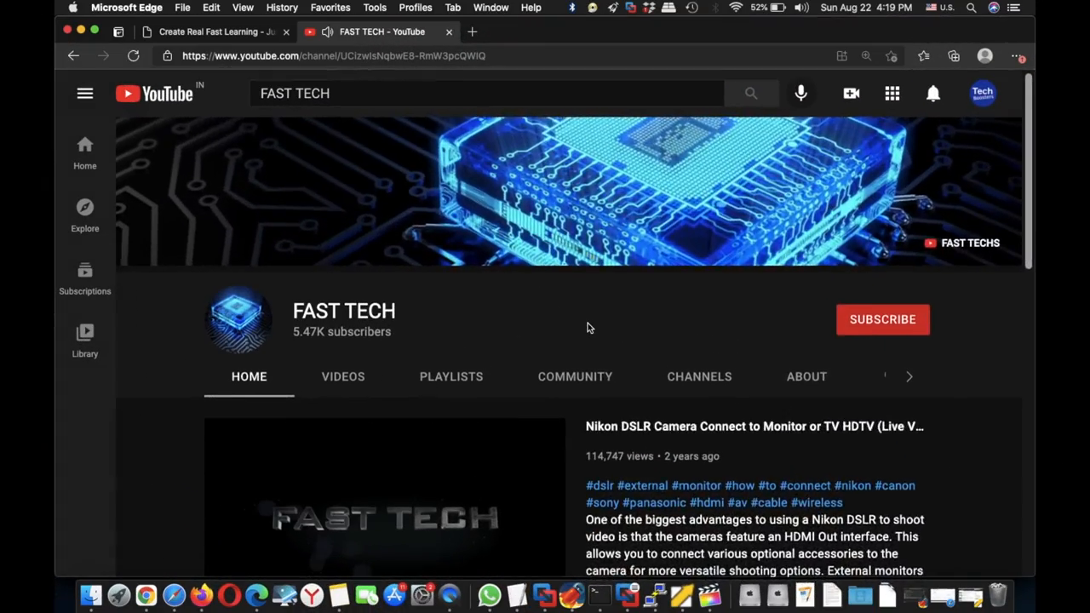
- Scroll down the FAST TECH YouTube channel home page
scroll("down", 3)
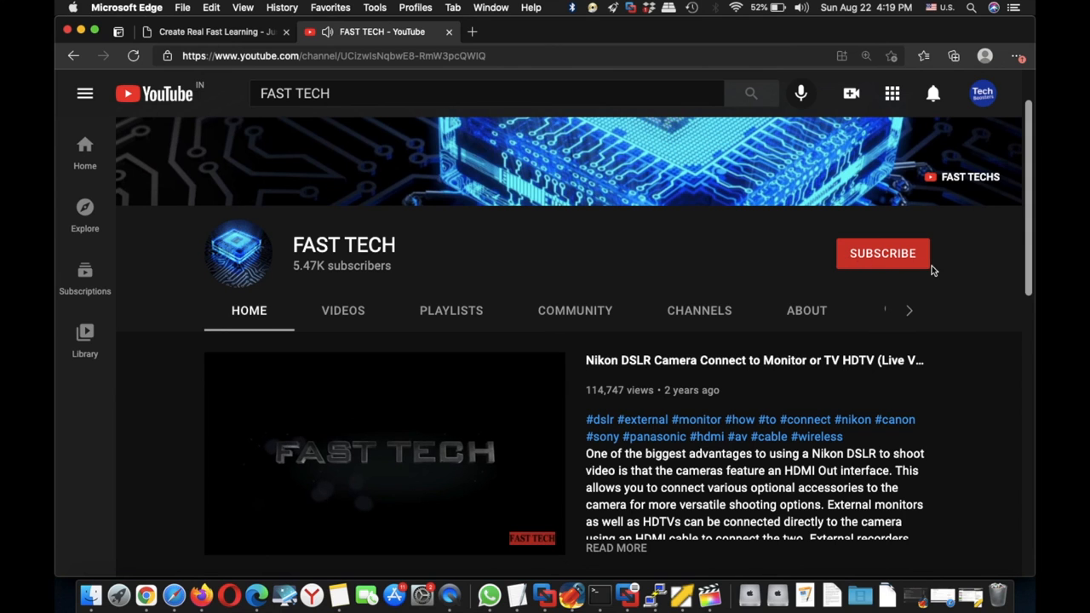